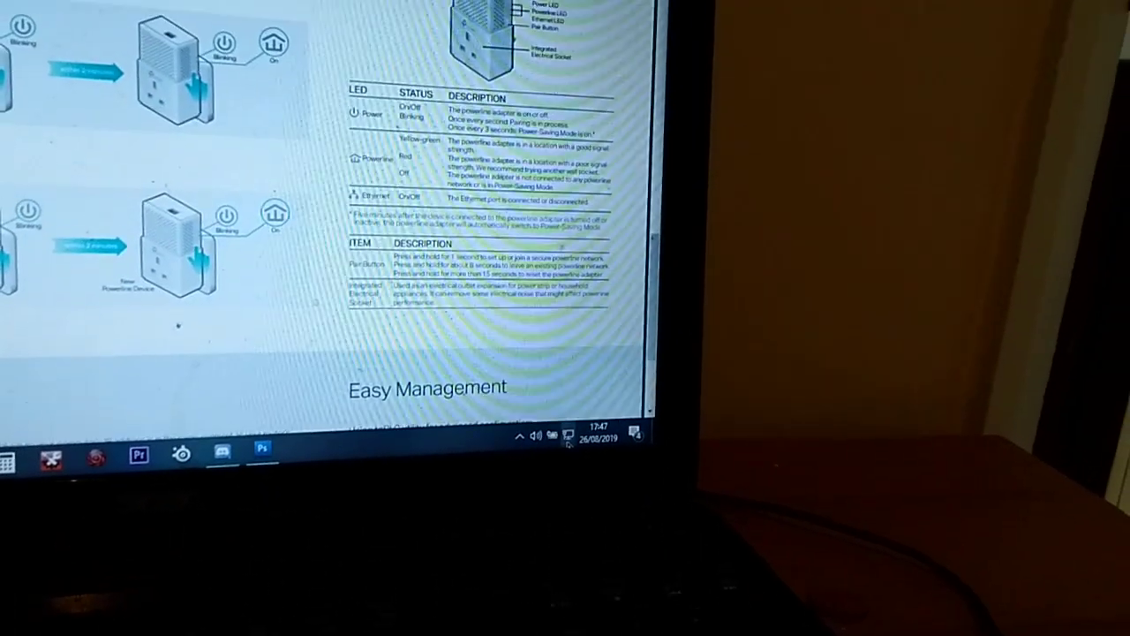
Show the available wireless networks list with the connected BTHub network
click(551, 434)
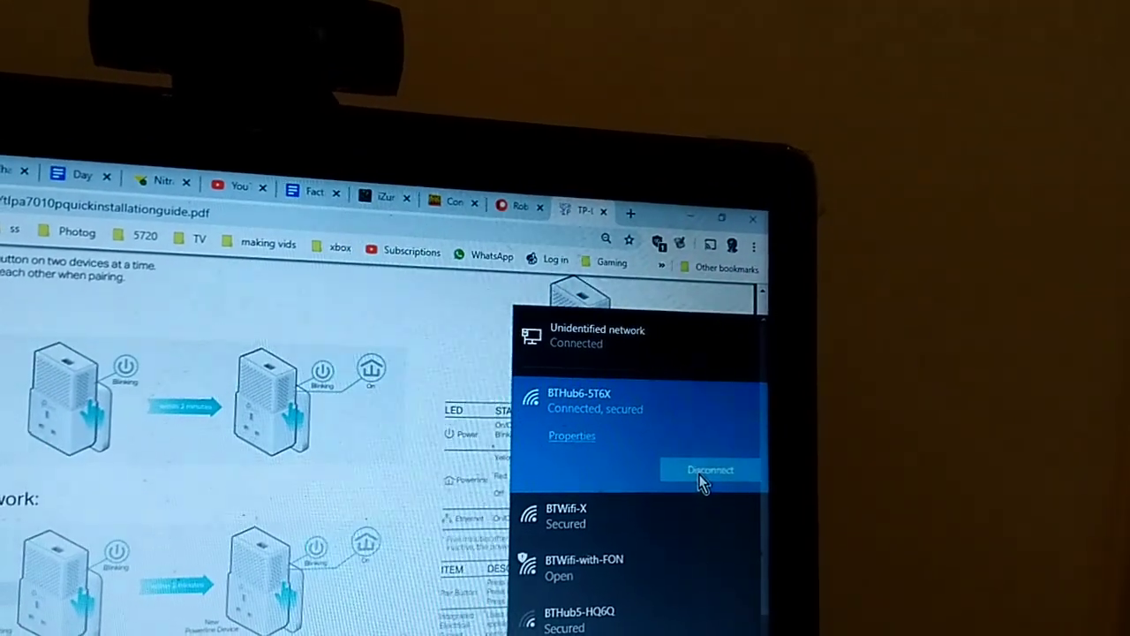
click(710, 470)
text(www.metallica)
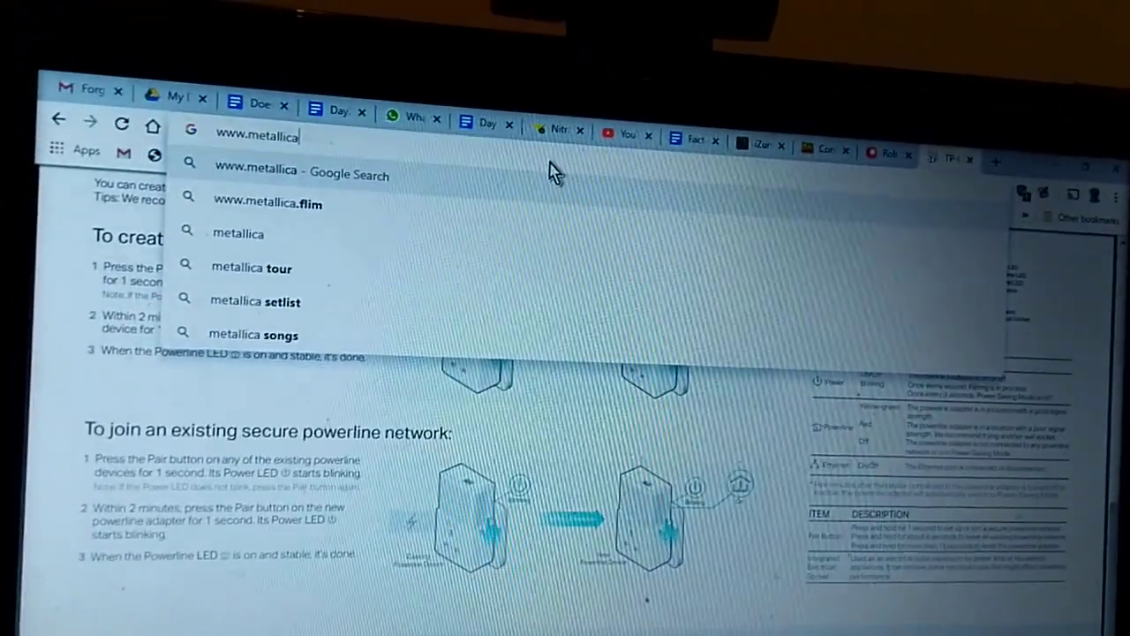
text(.com)
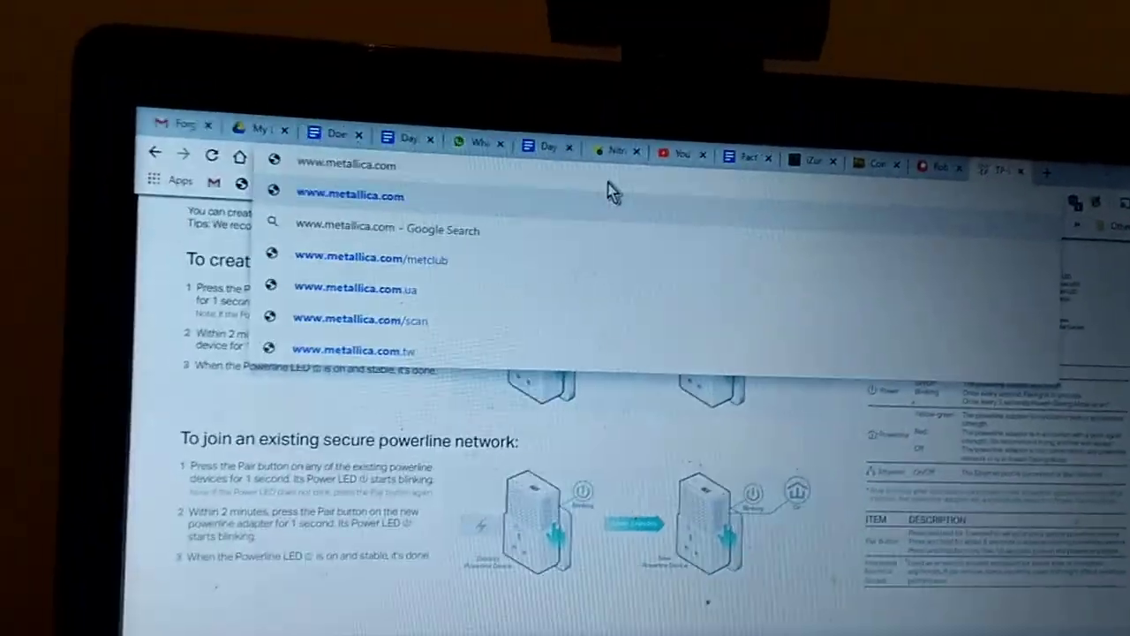
click(350, 194)
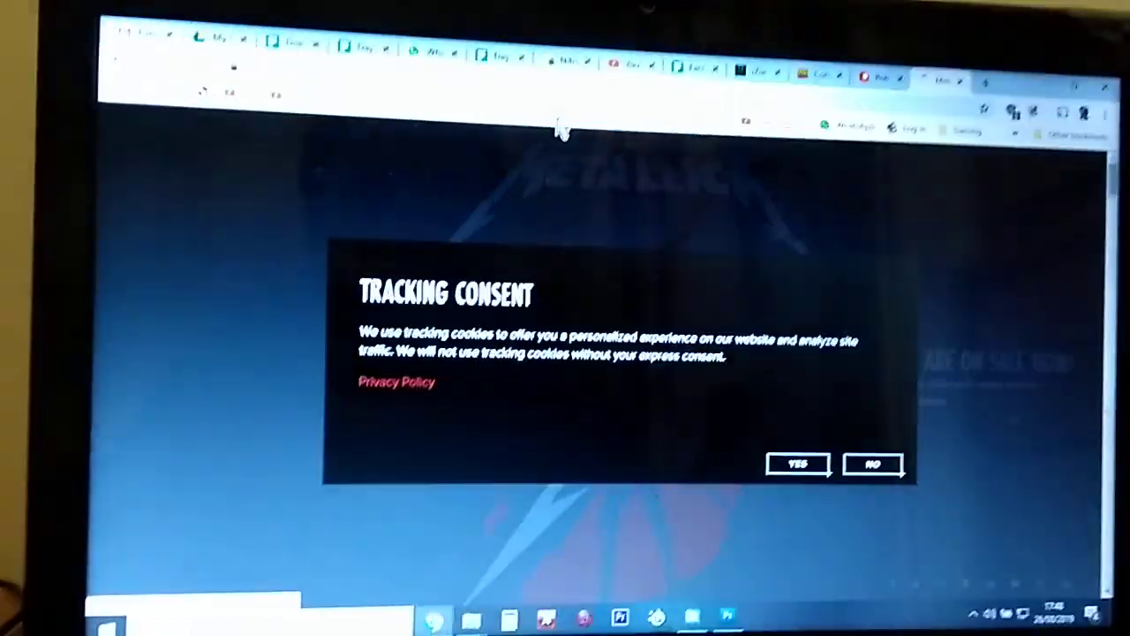